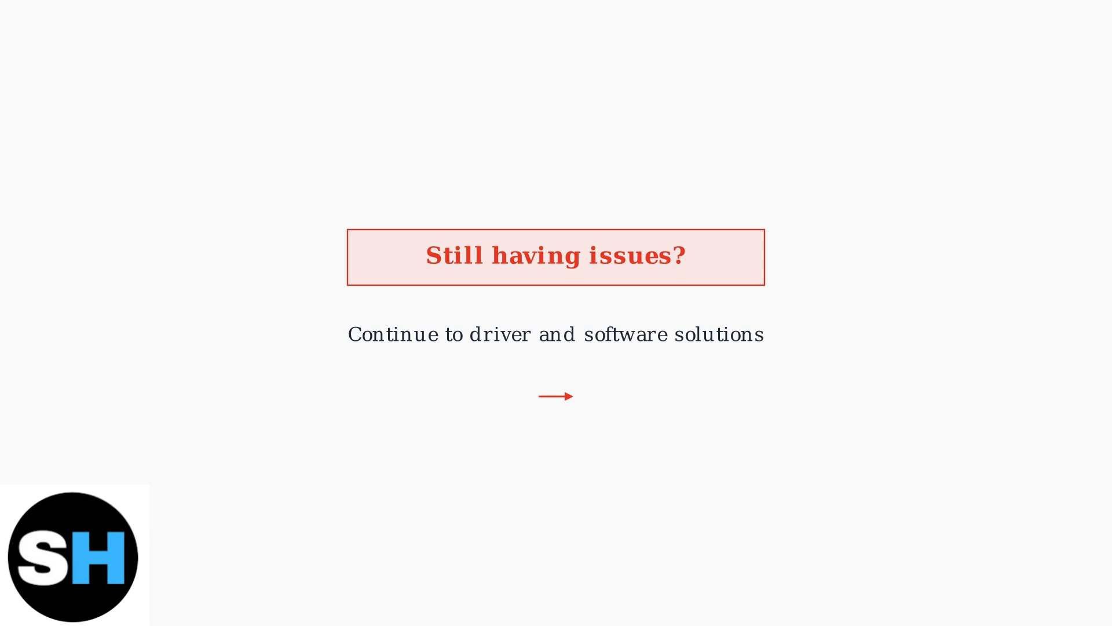
# Advance the slideshow to the Driver & Software Issues slide on outdated or missing drivers.
pyautogui.click(555, 396)
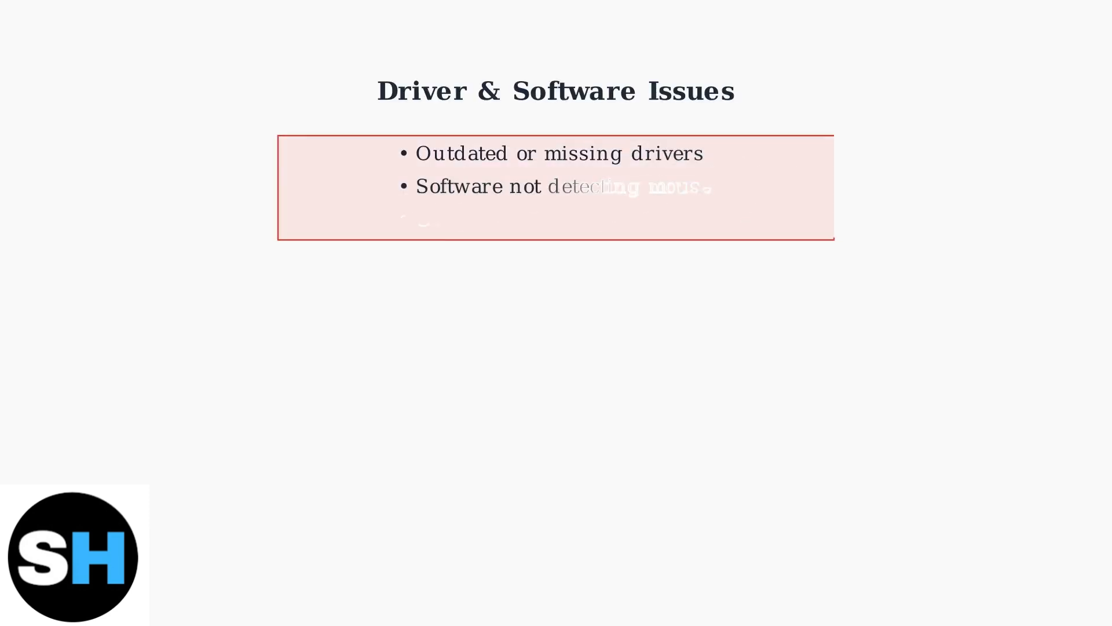